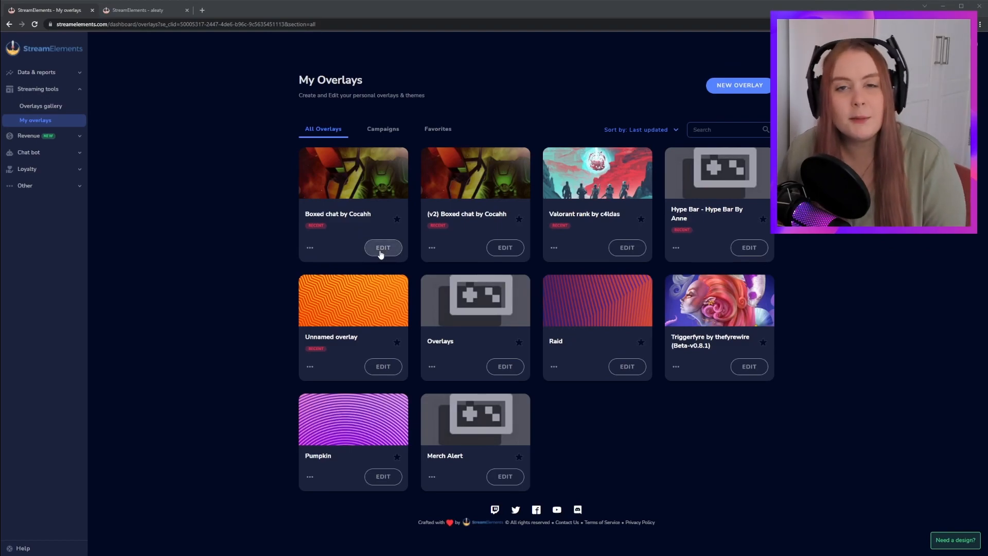
Open the (v2) Boxed chat by Cocahh overlay in the editor from My Overlays.
left_click(504, 247)
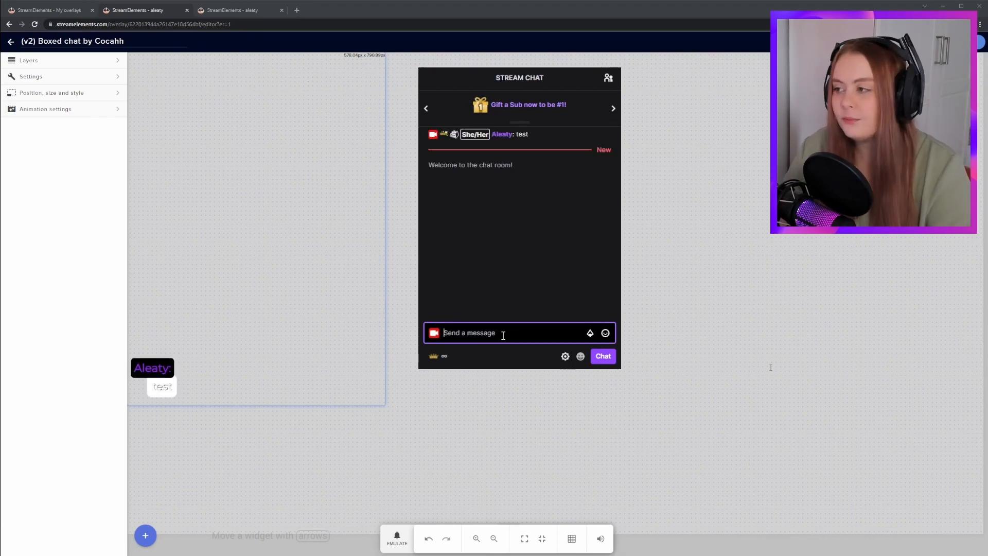
Set the chat layer's Nickname Background Color to transparent under Typography.
left_click(32, 60)
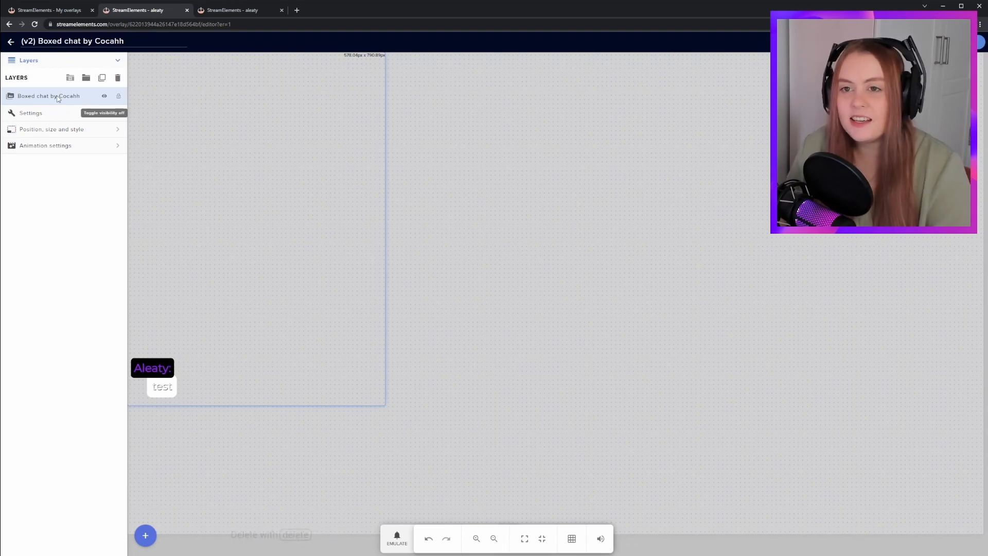
left_click(31, 113)
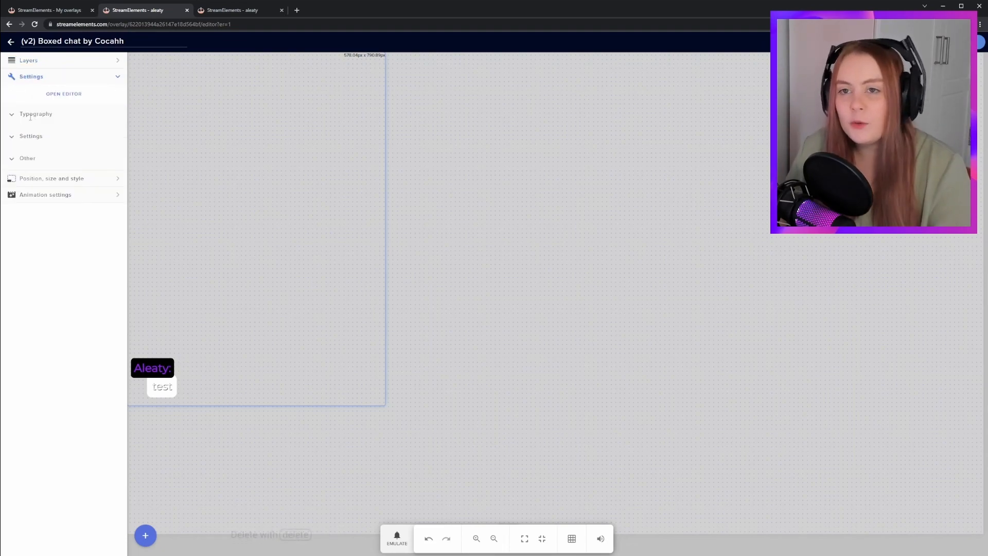
left_click(36, 113)
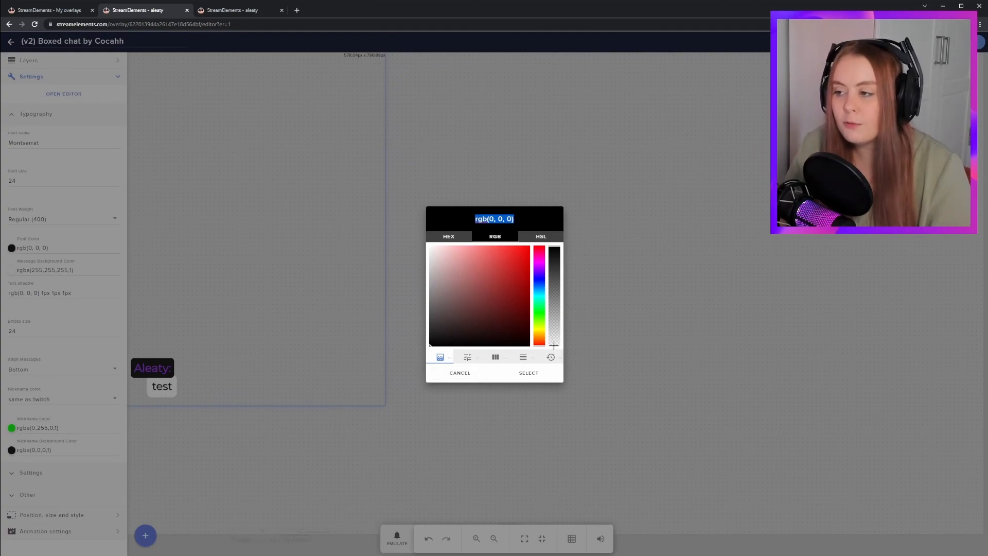
left_click(30, 136)
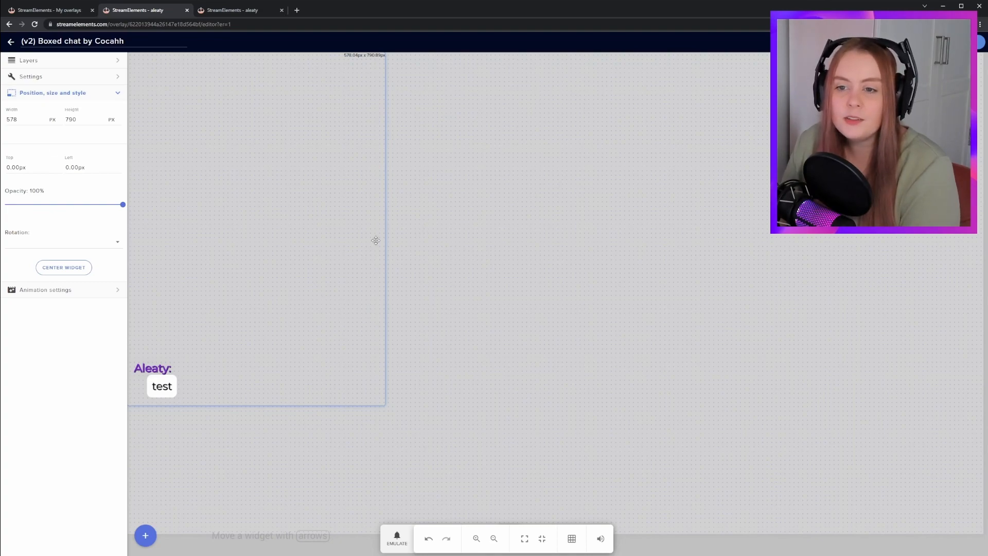
mouse_move(340, 260)
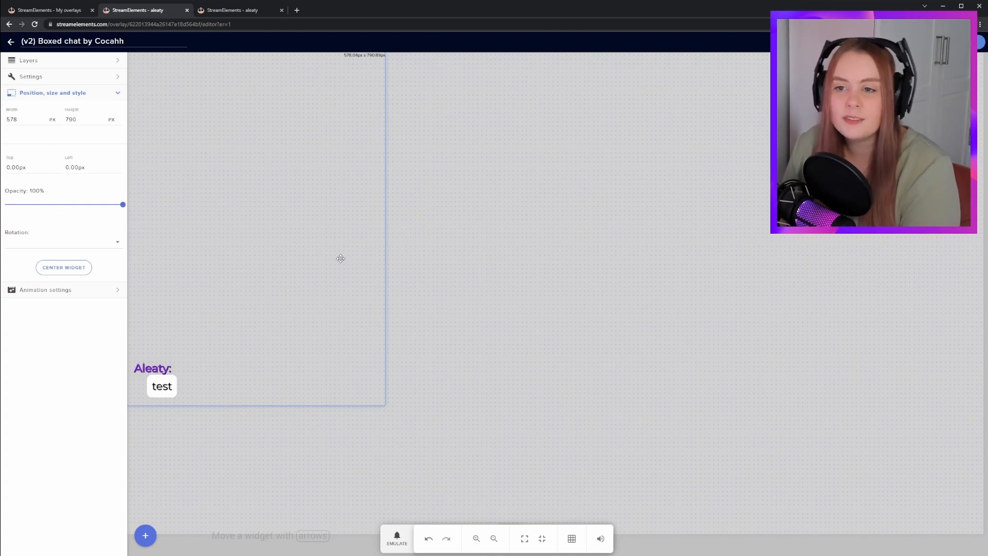
Select the chat widget on the canvas to reopen its Settings section.
left_click(31, 76)
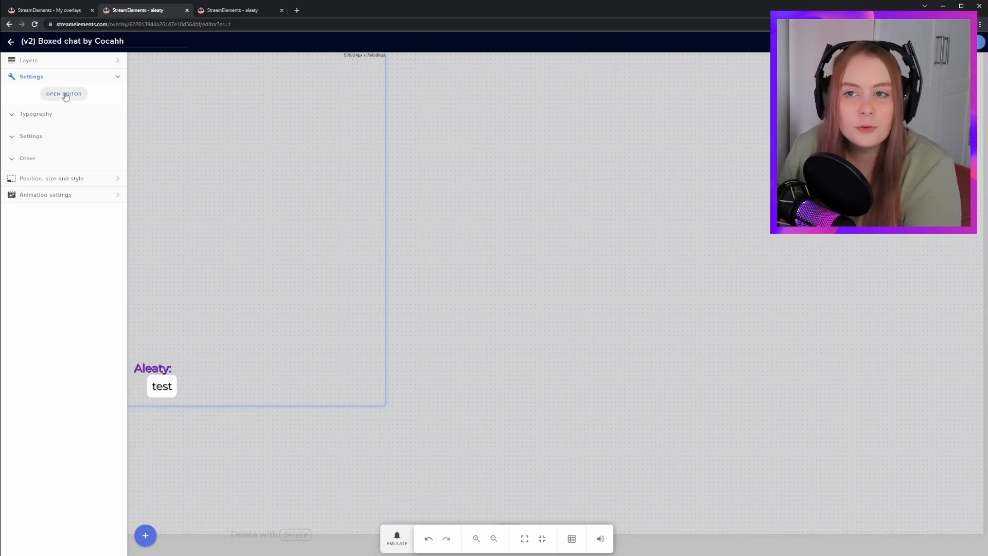
Save the customized boxed chat overlay and copy its overlay URL.
left_click(64, 94)
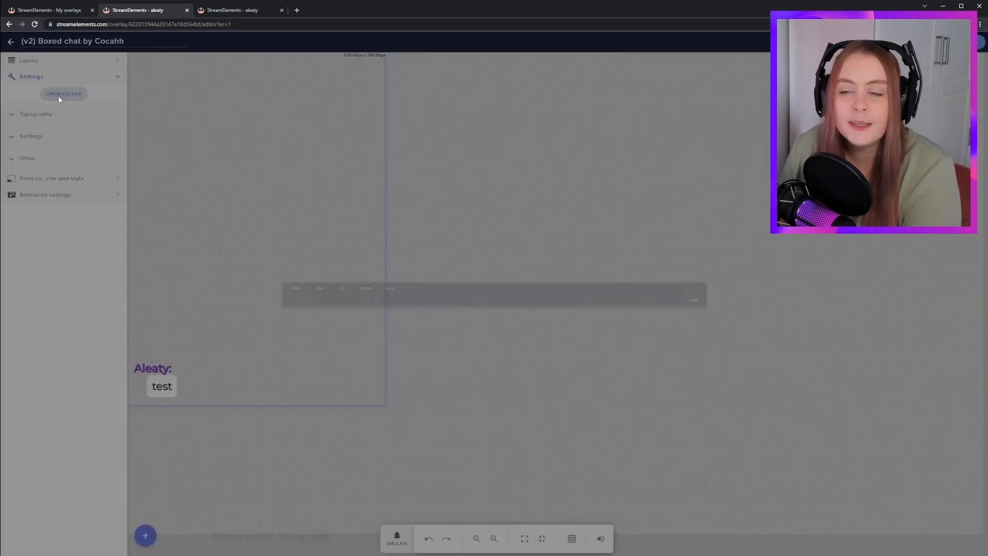
left_click(64, 94)
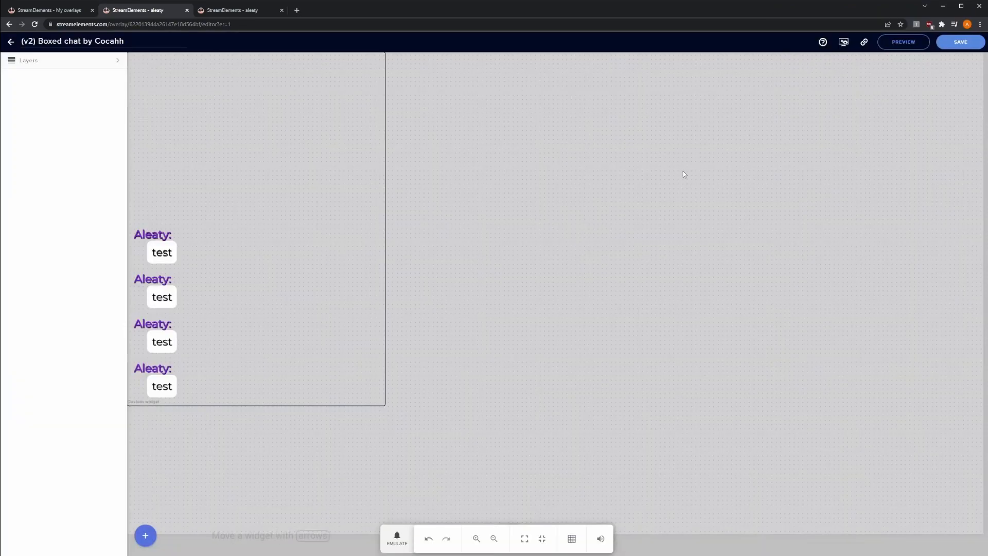
left_click(960, 41)
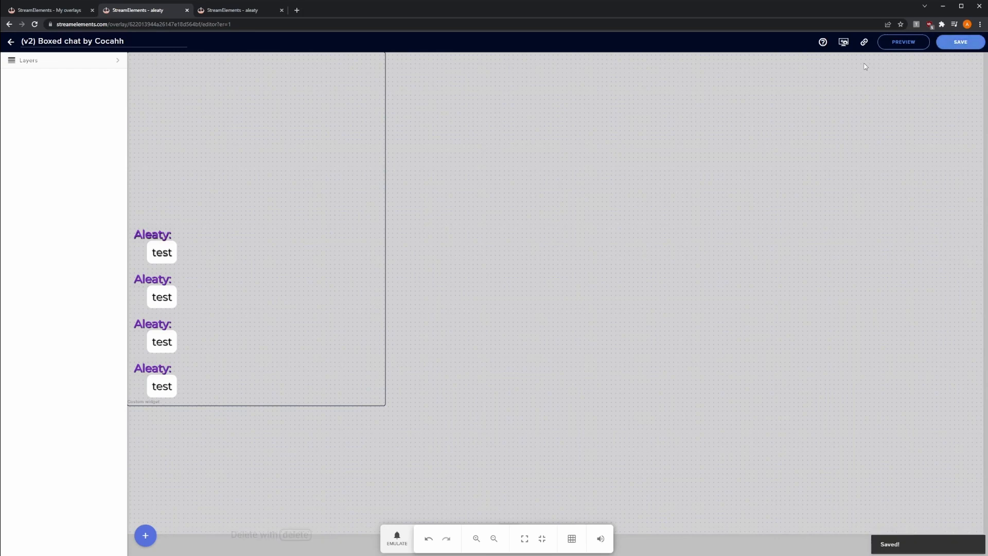
left_click(864, 42)
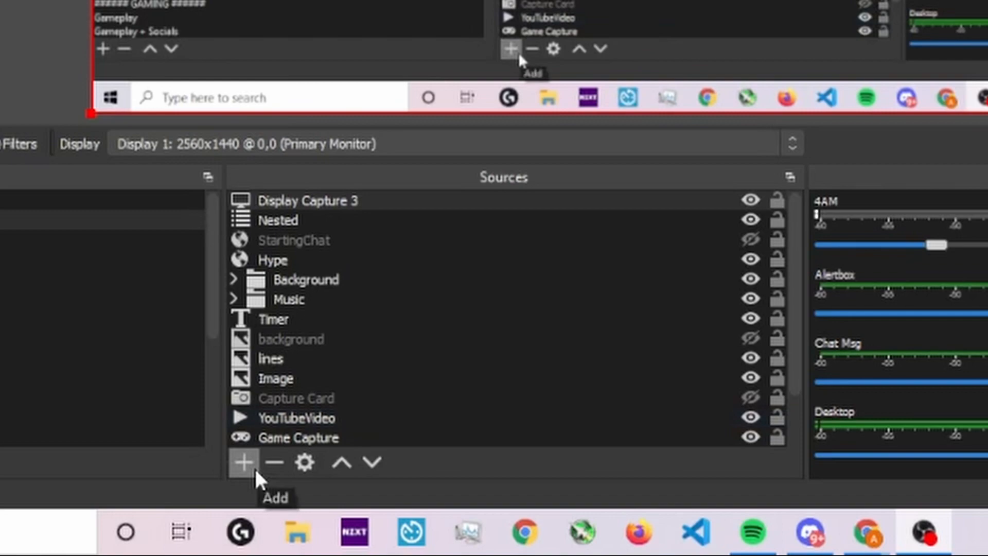
Add a new Browser source named 'Chat Example' to the scene.
left_click(243, 462)
type("Chat")
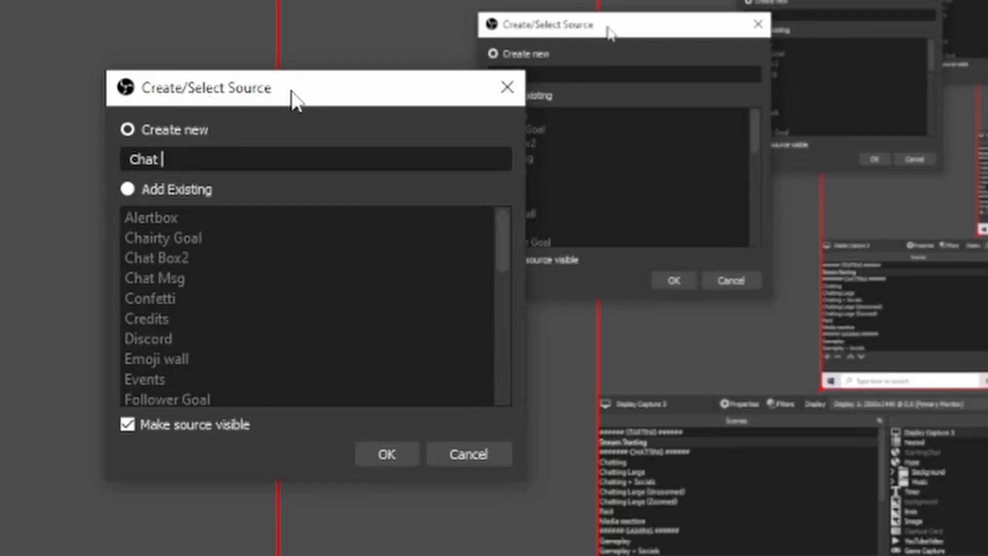
type("Examp")
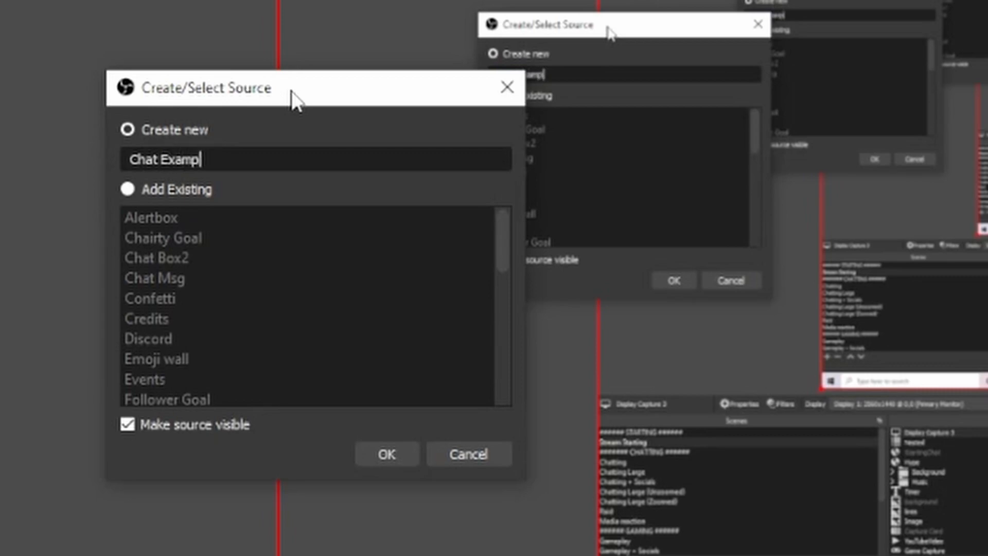
left_click(388, 454)
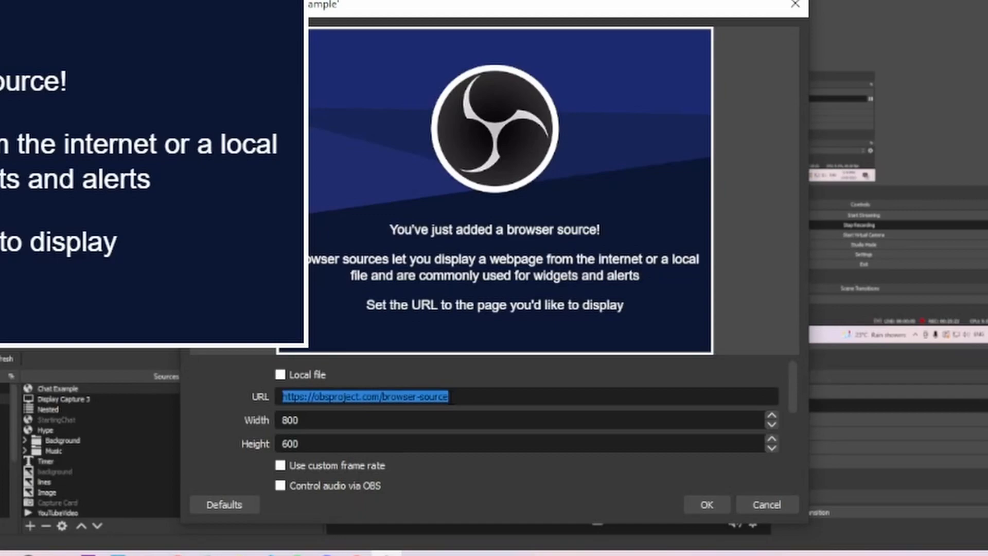
Paste the StreamElements overlay URL into the Chat Example source and confirm.
key("Delete")
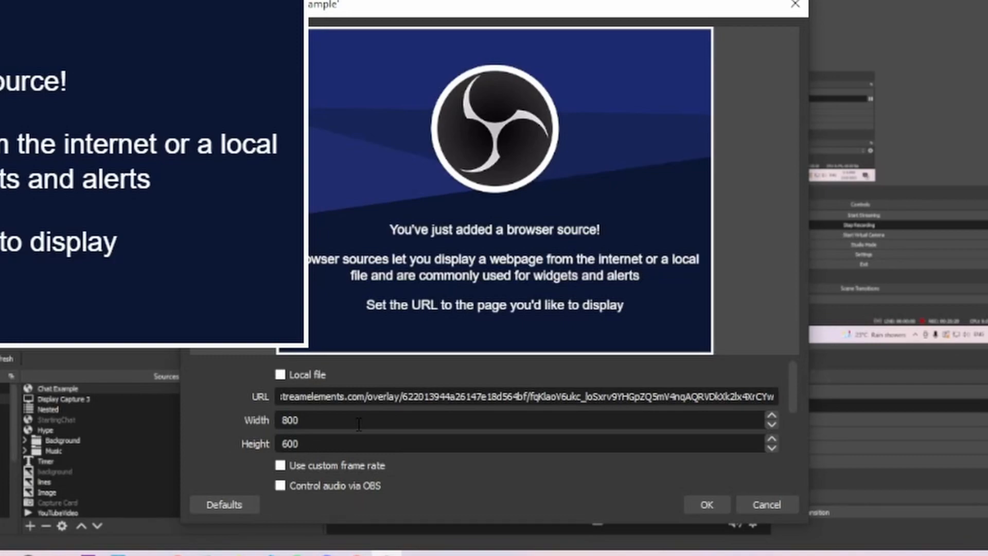
left_click(705, 504)
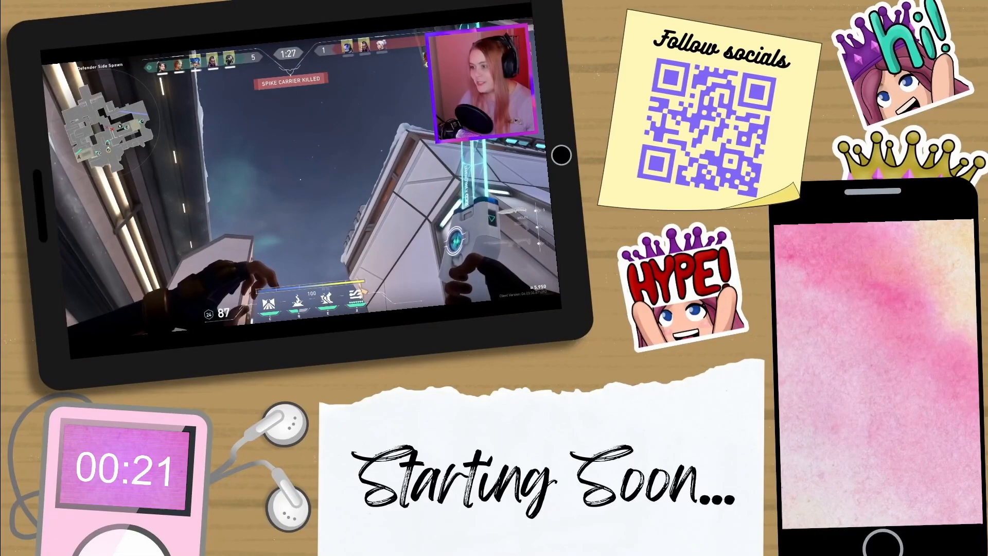